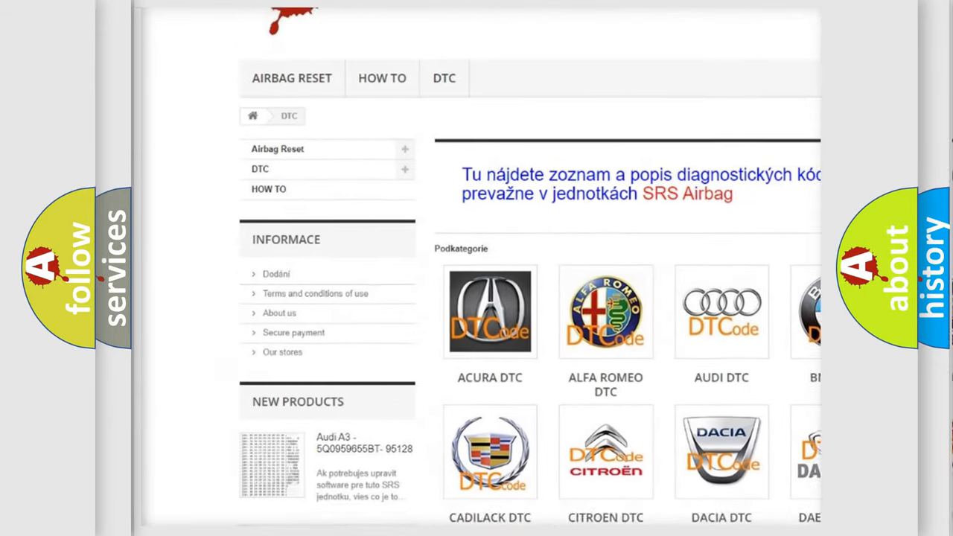
pyautogui.scroll(-3)
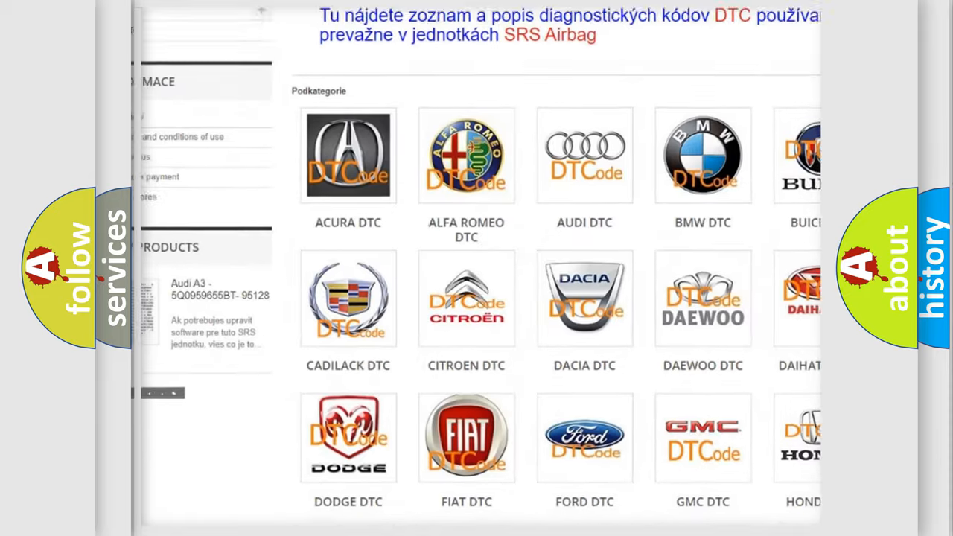
pyautogui.scroll(-3)
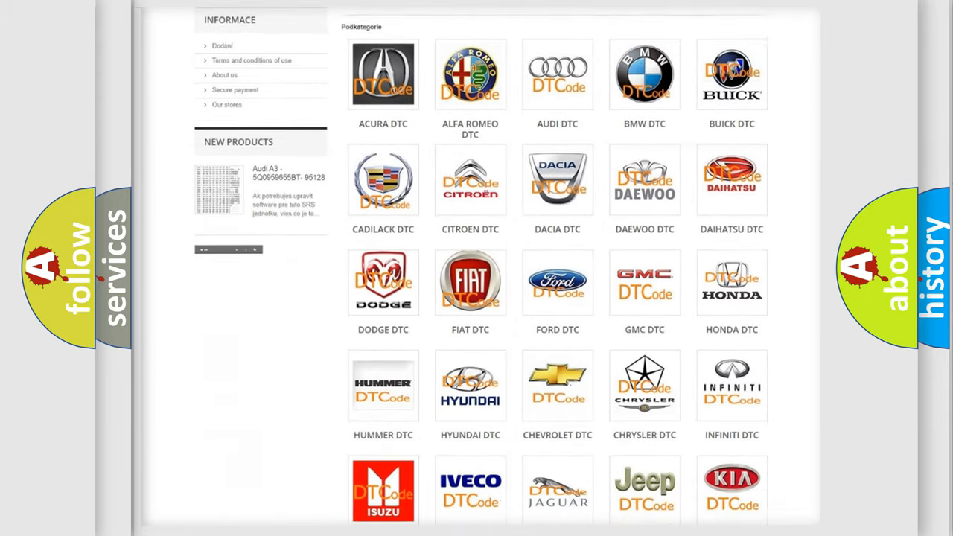
pyautogui.scroll(-3)
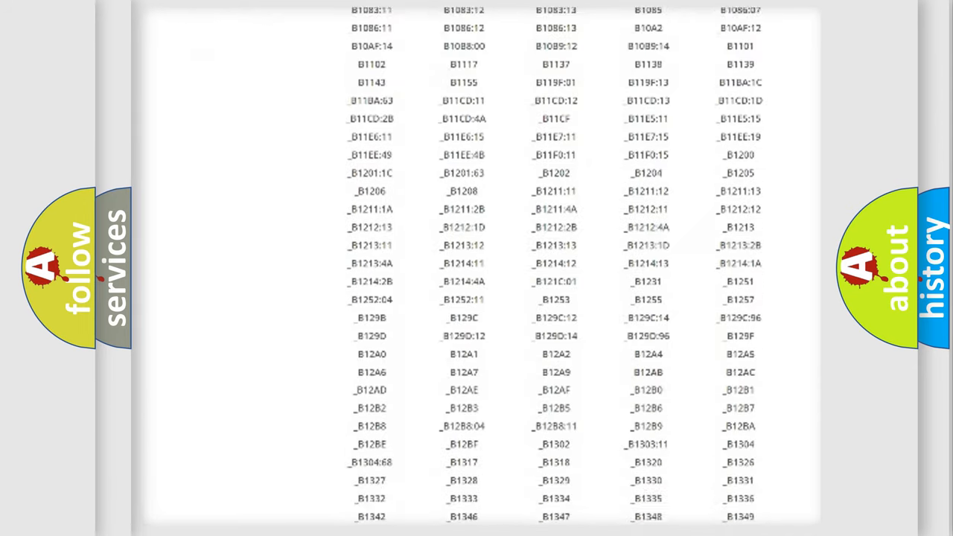
pyautogui.scroll(-3)
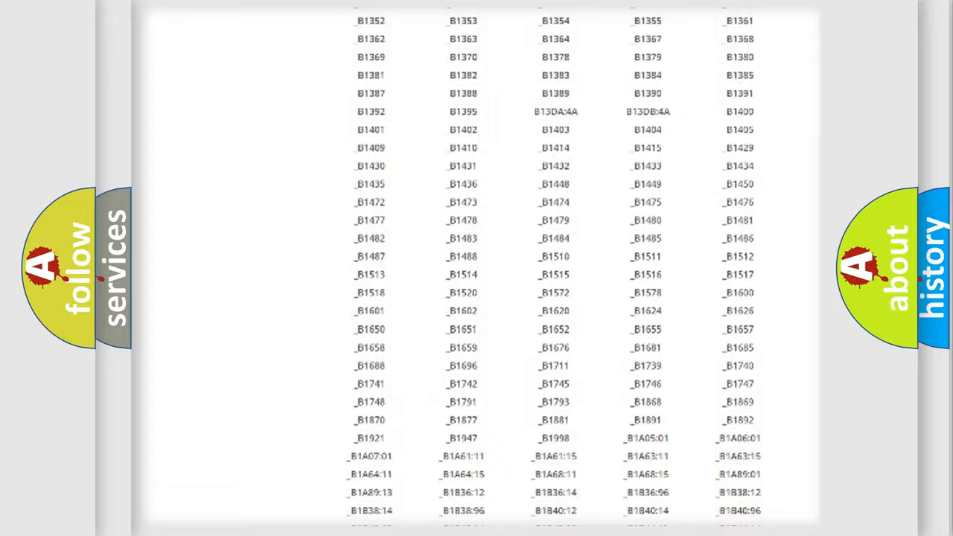